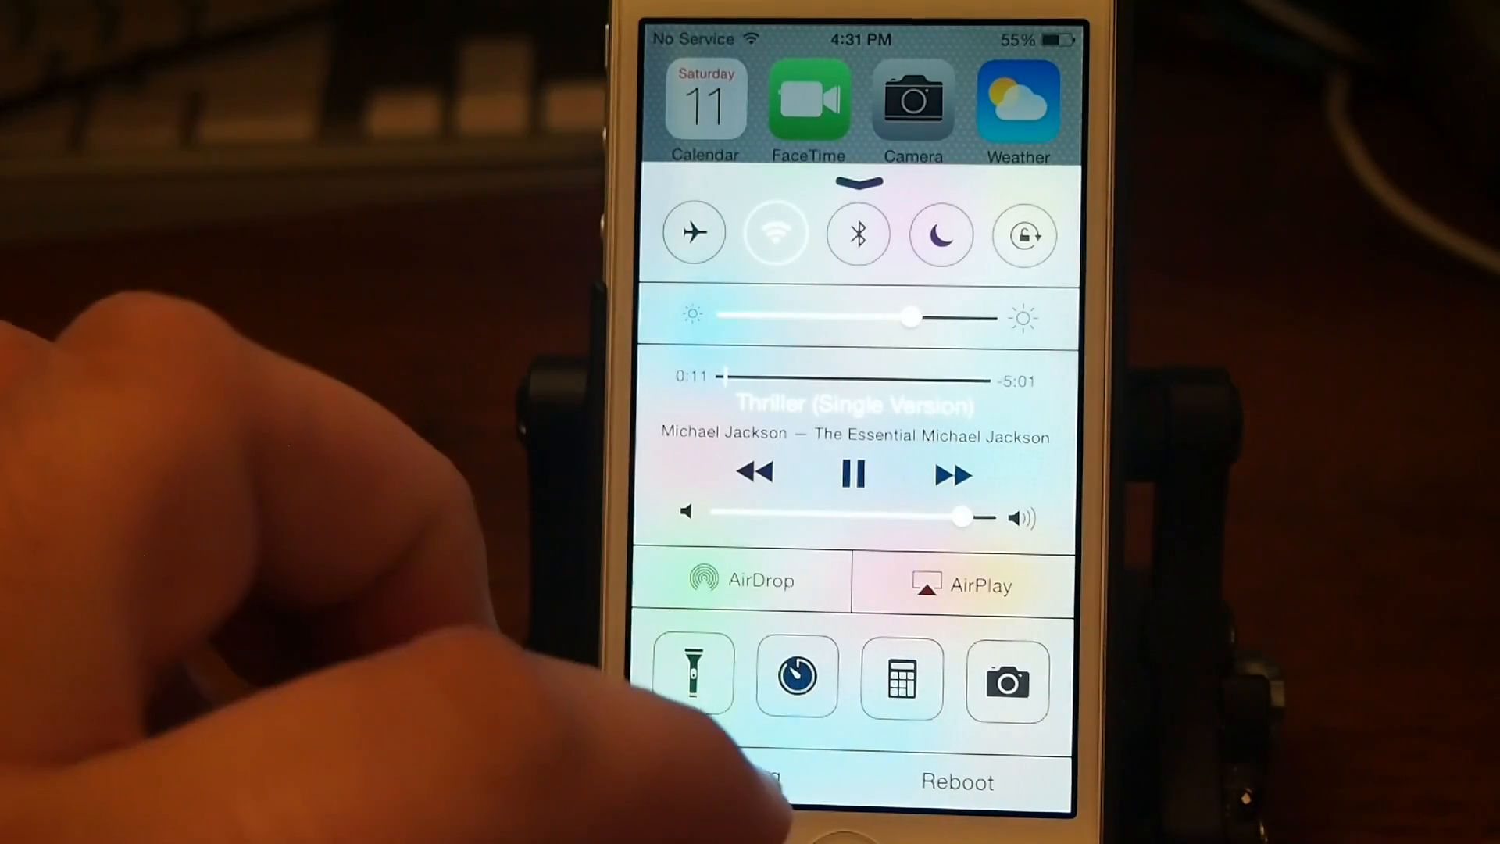
- Dismiss Control Center to return to the Impulse settings page in Settings
click(853, 474)
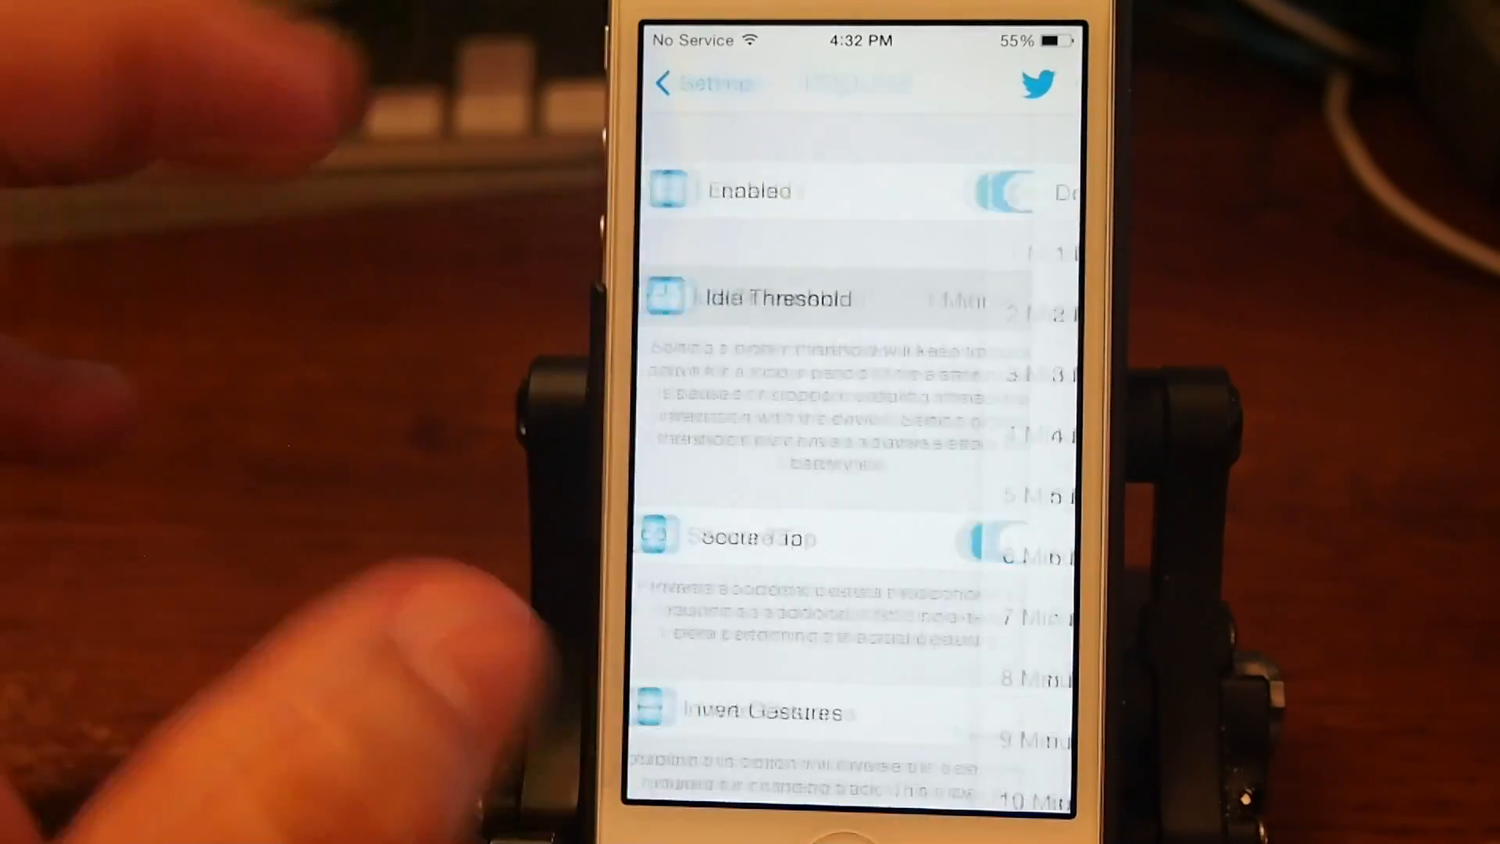
- Confirm Idle Threshold is 1 Minute and go back to the main Impulse settings
click(775, 297)
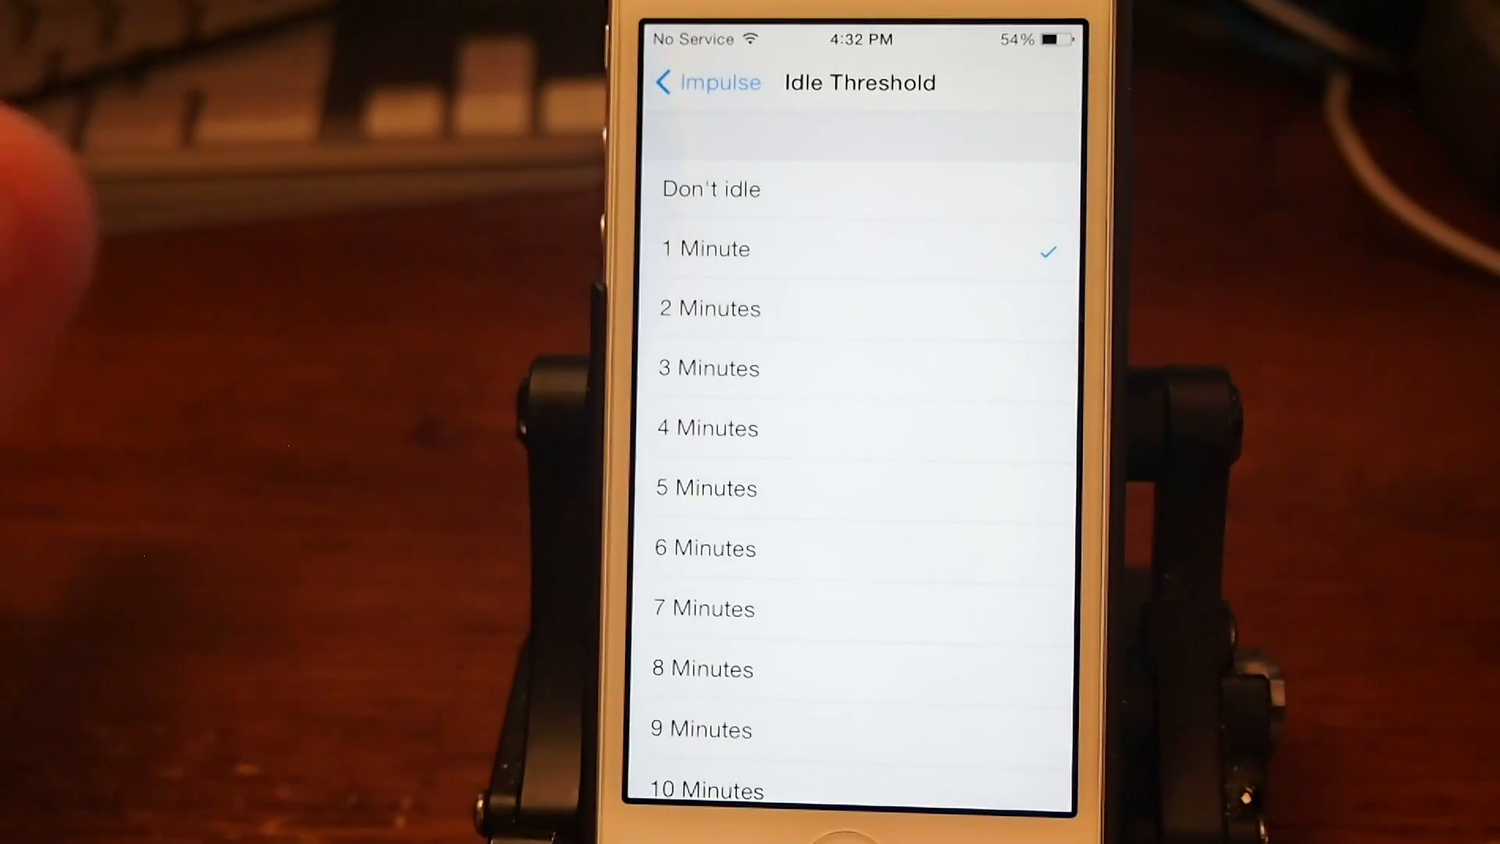
click(706, 83)
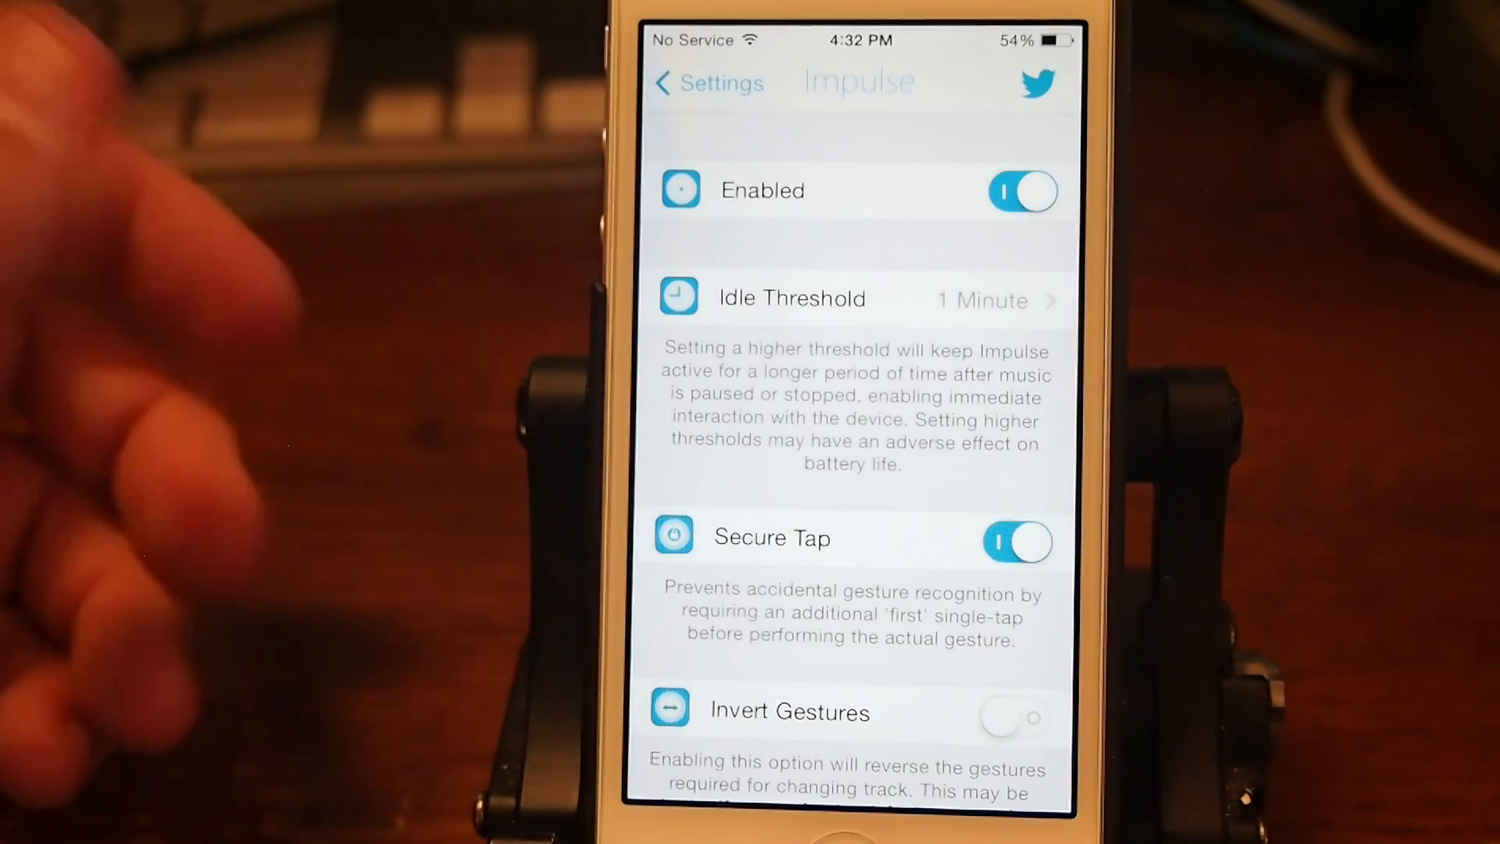
scroll(down, 3)
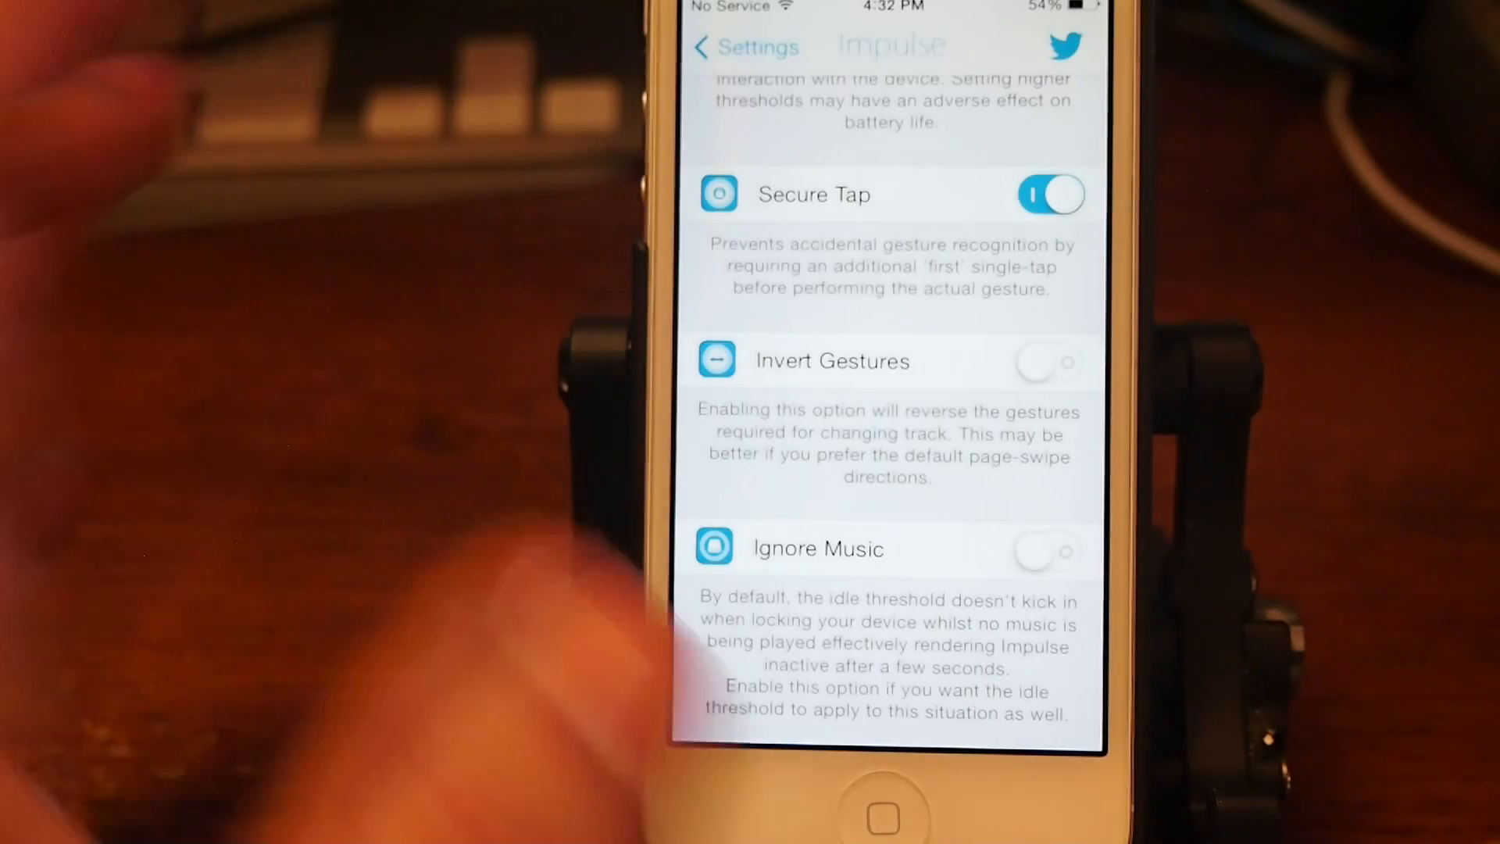
click(1050, 361)
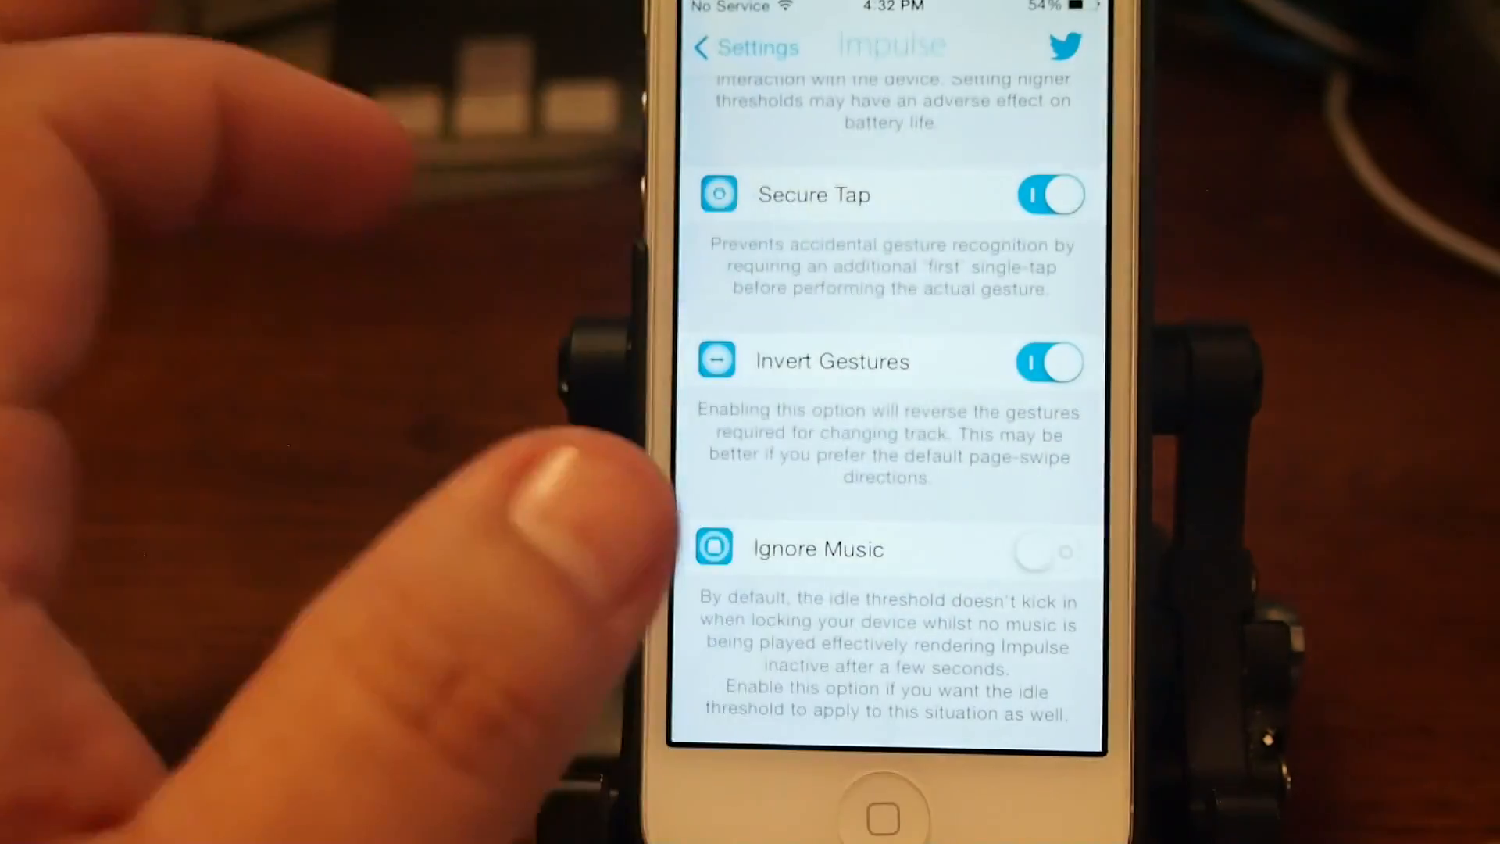
click(1049, 361)
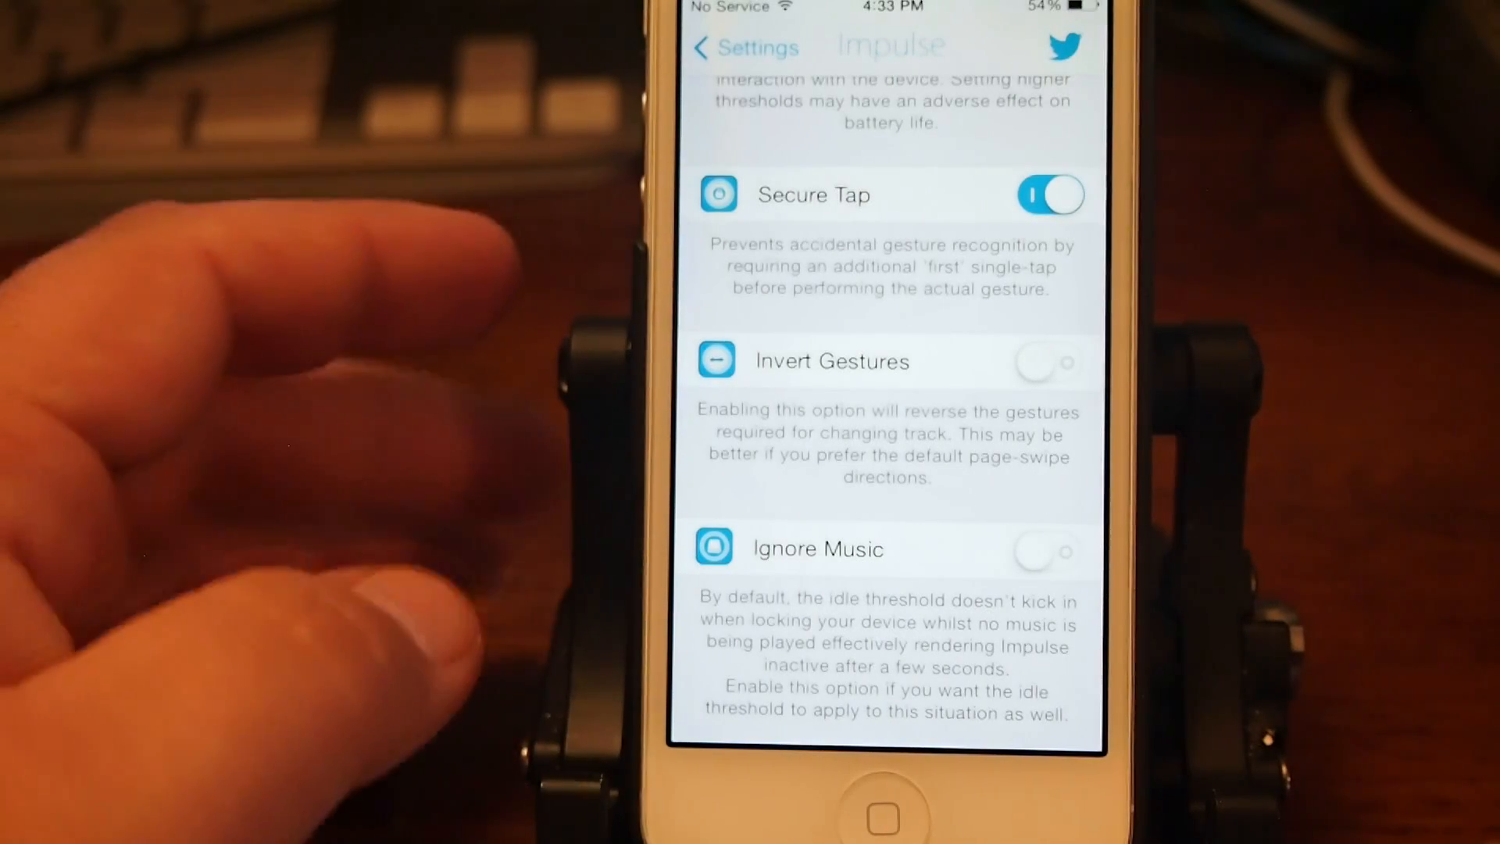
scroll(down, 3)
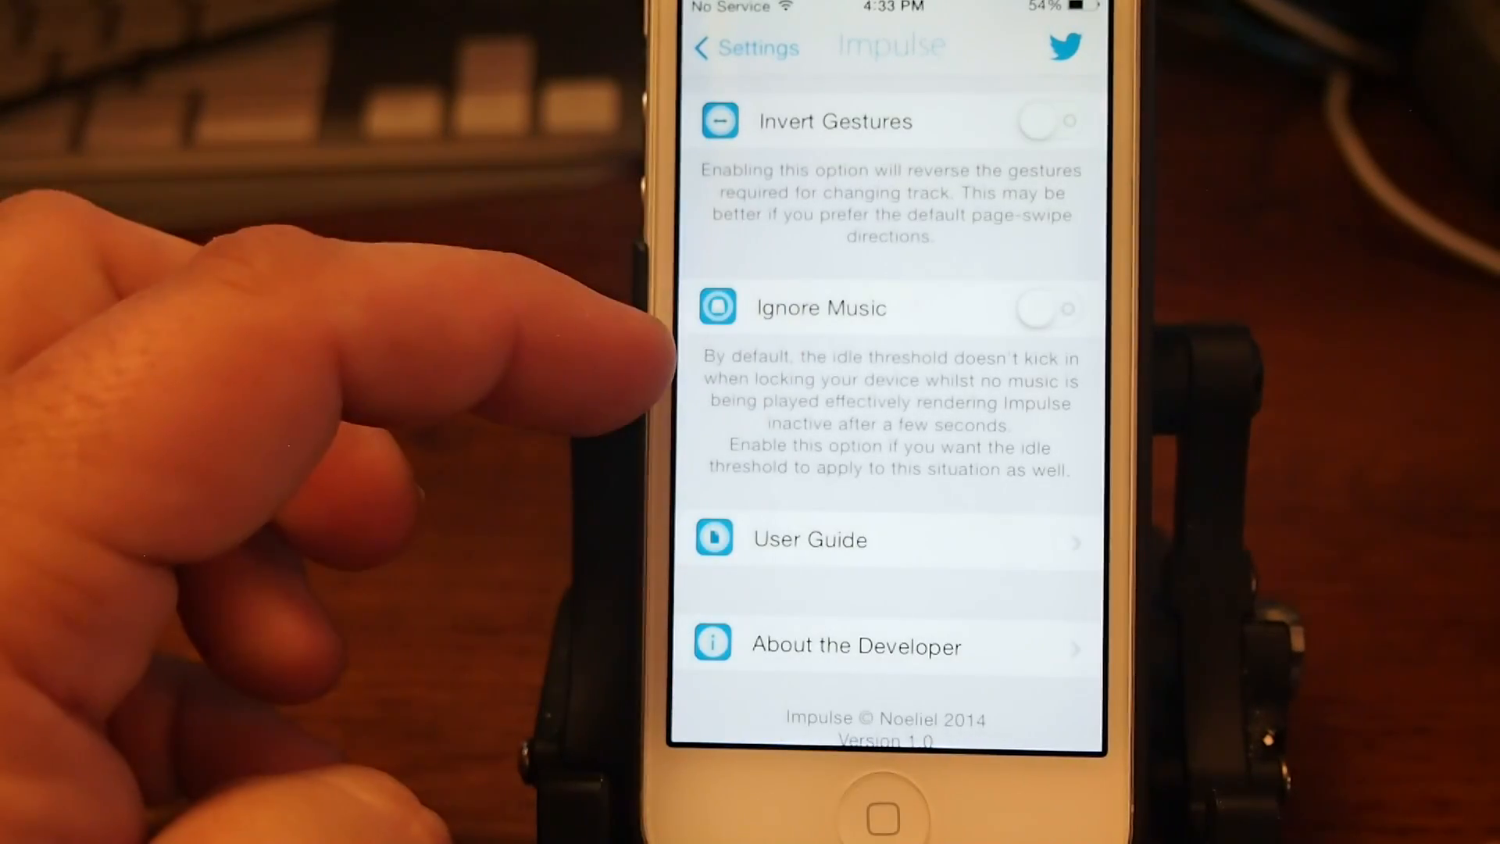